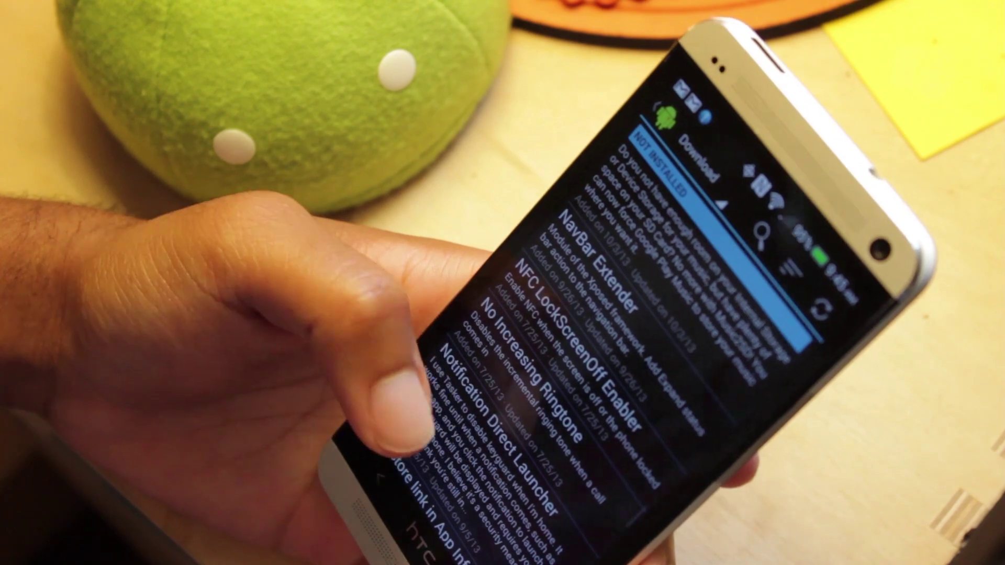
pyautogui.scroll(-3)
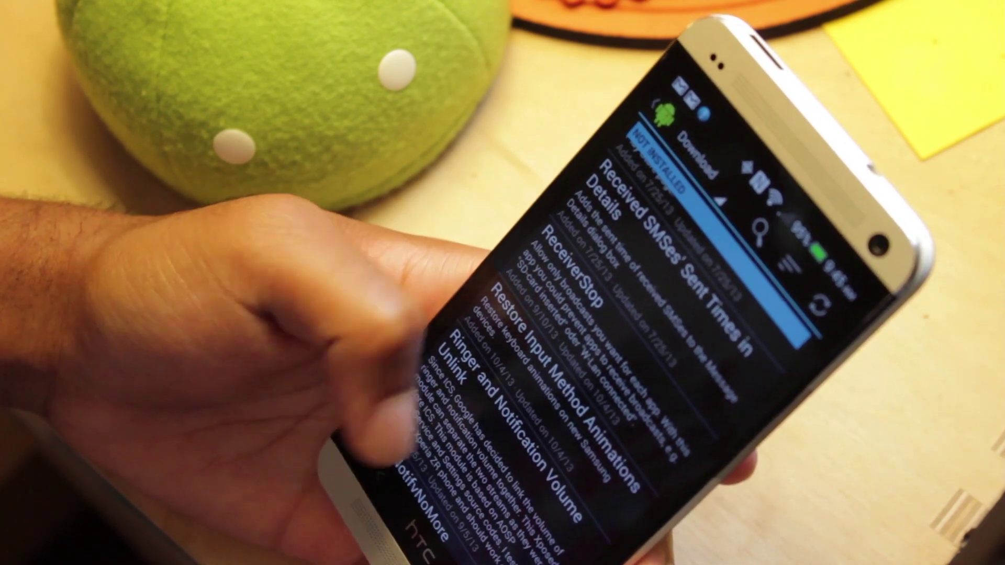